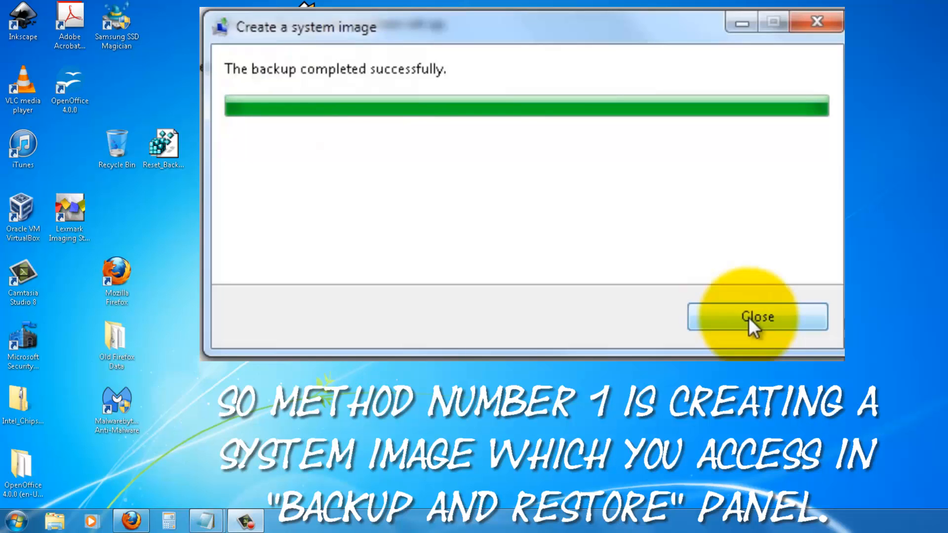
# - Close the Create a system image dialog after the backup finishes successfully
pyautogui.click(757, 317)
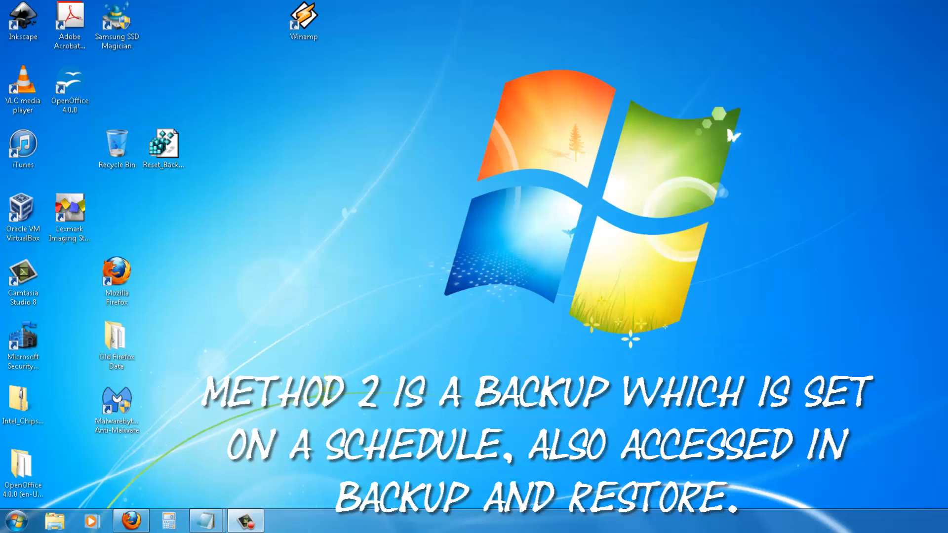
pyautogui.rightClick(311, 35)
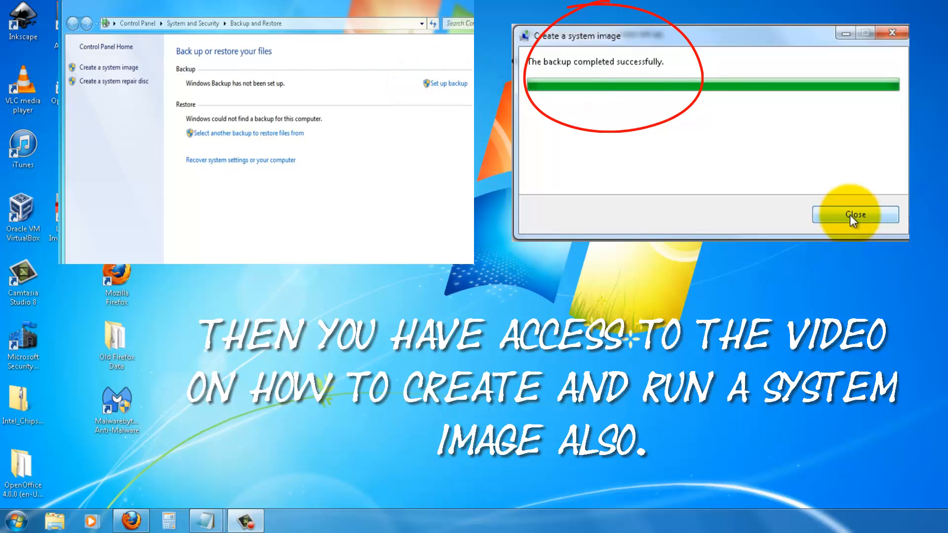
pyautogui.click(854, 215)
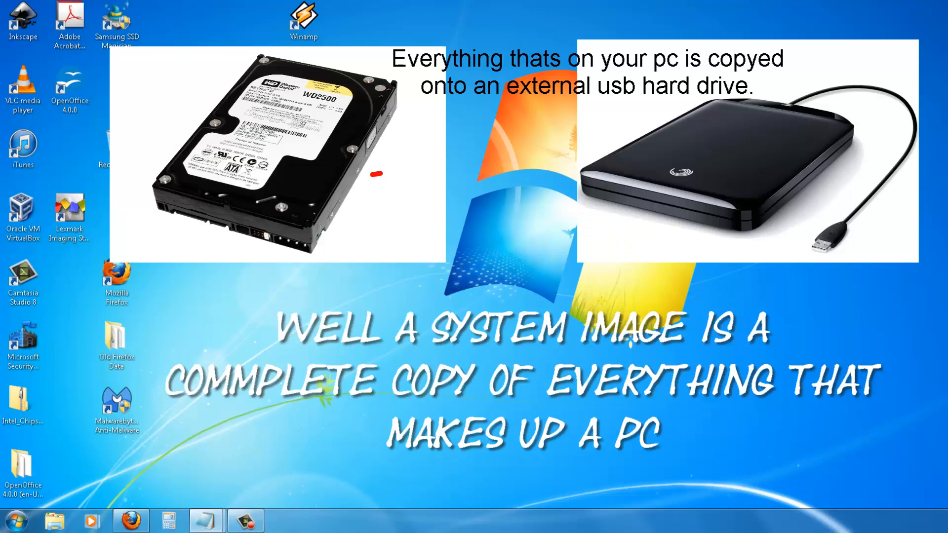
pyautogui.moveTo(381, 173); pyautogui.dragTo(598, 166)
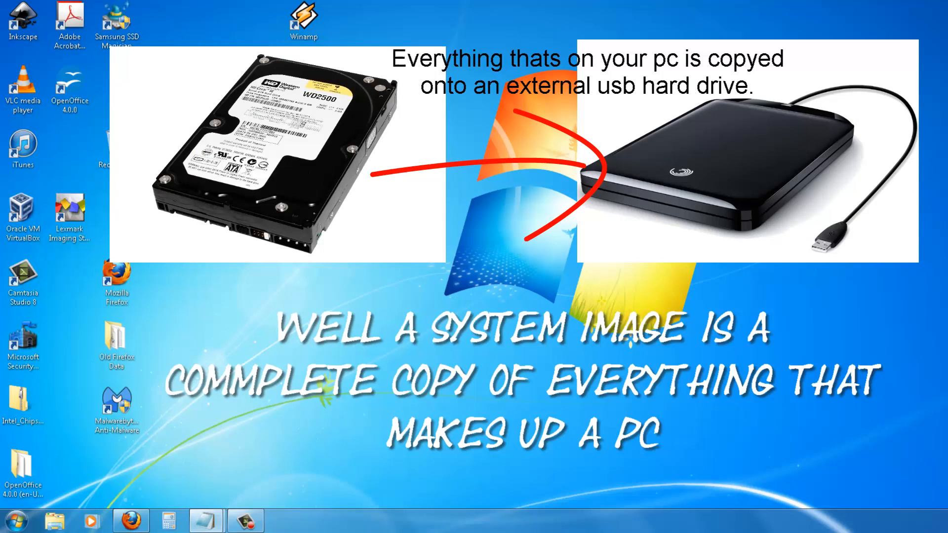